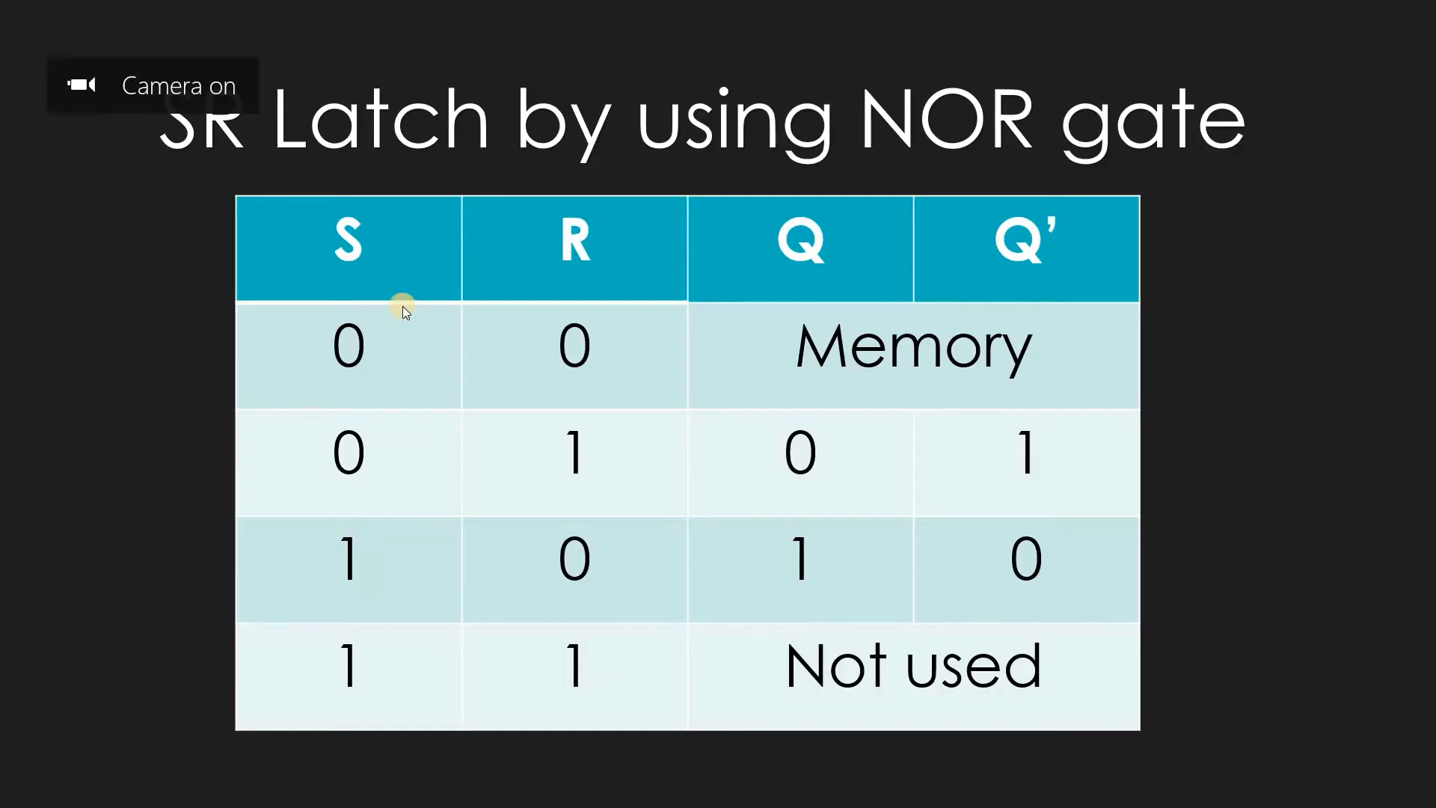
mouse_move(1012, 152)
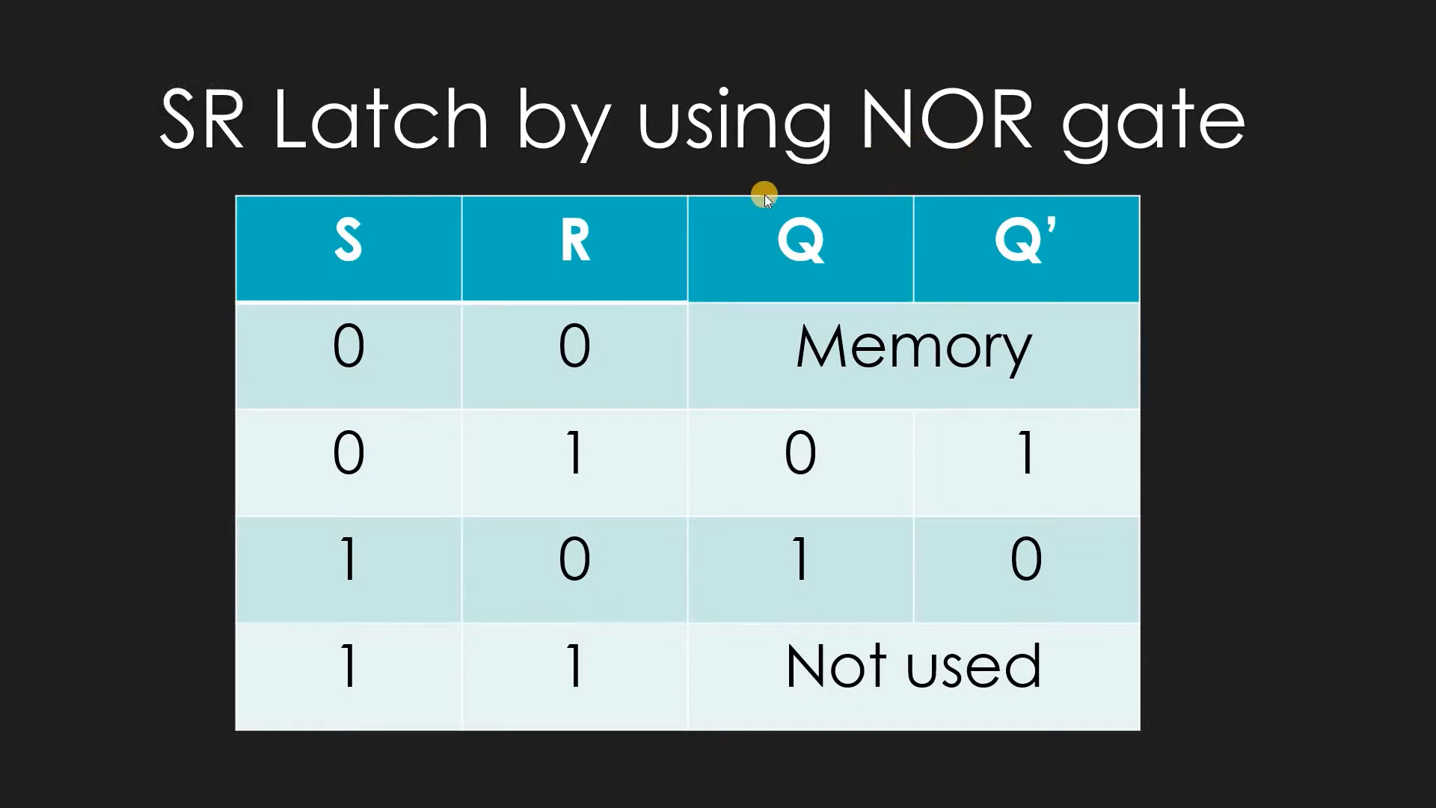
mouse_move(147, 677)
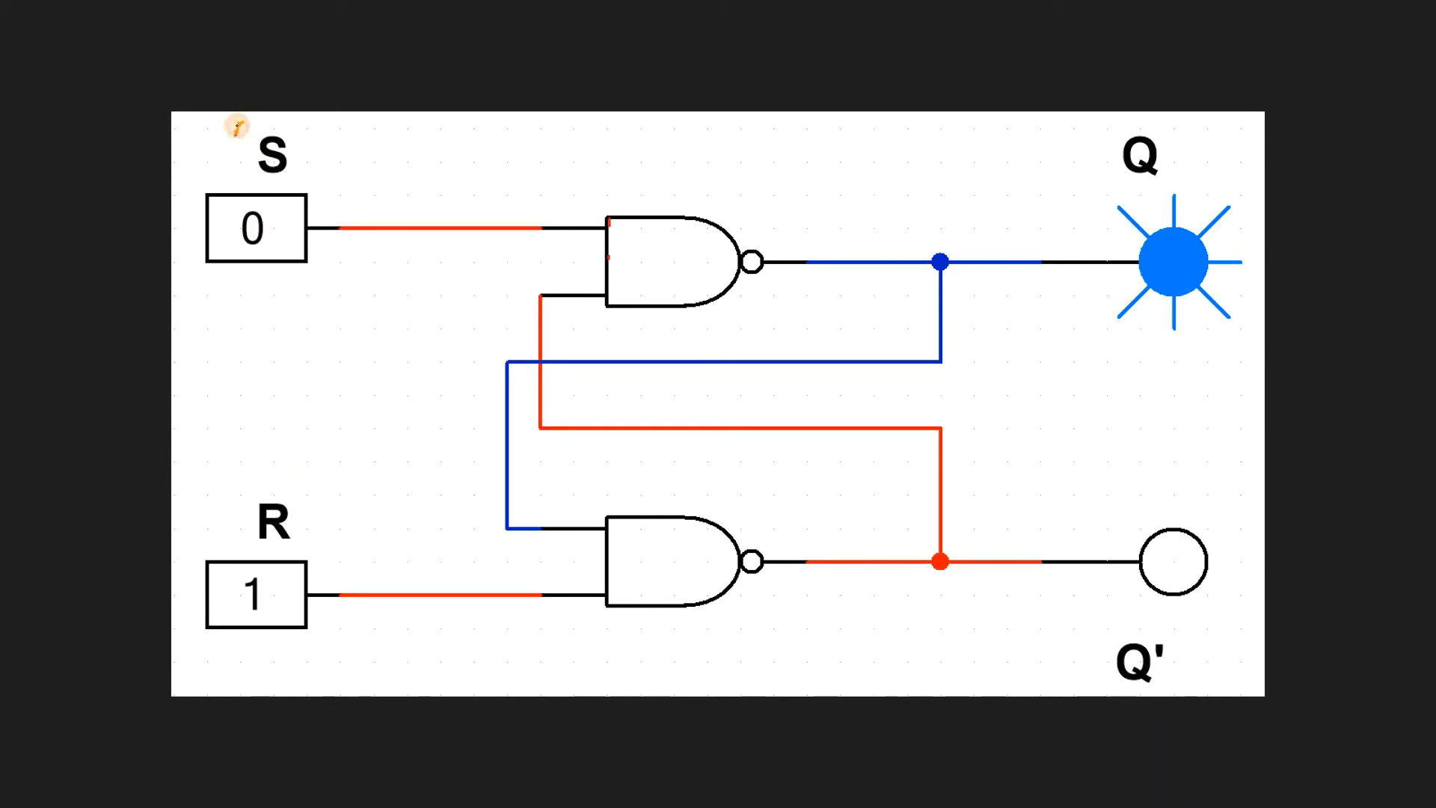
mouse_move(206, 473)
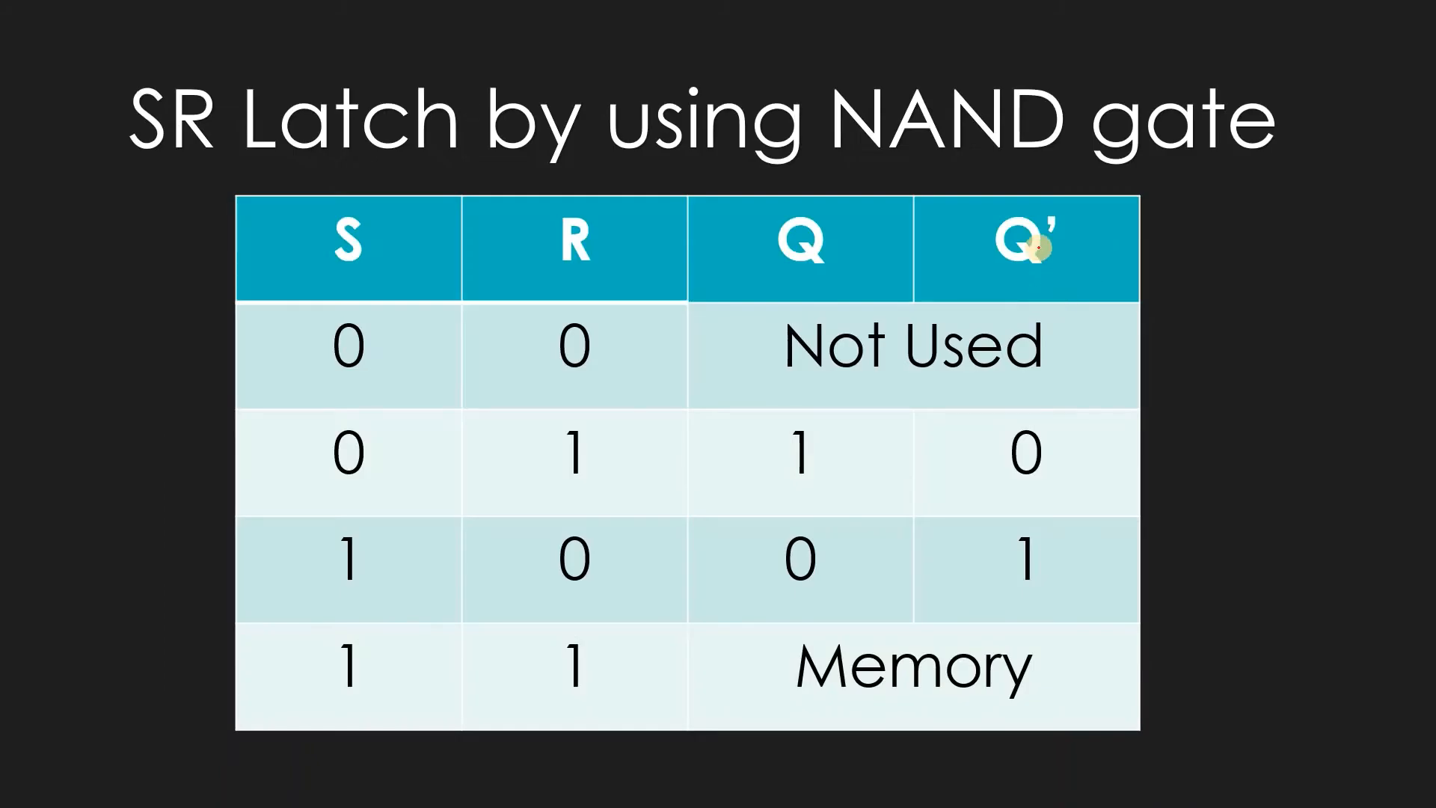
mouse_move(320, 381)
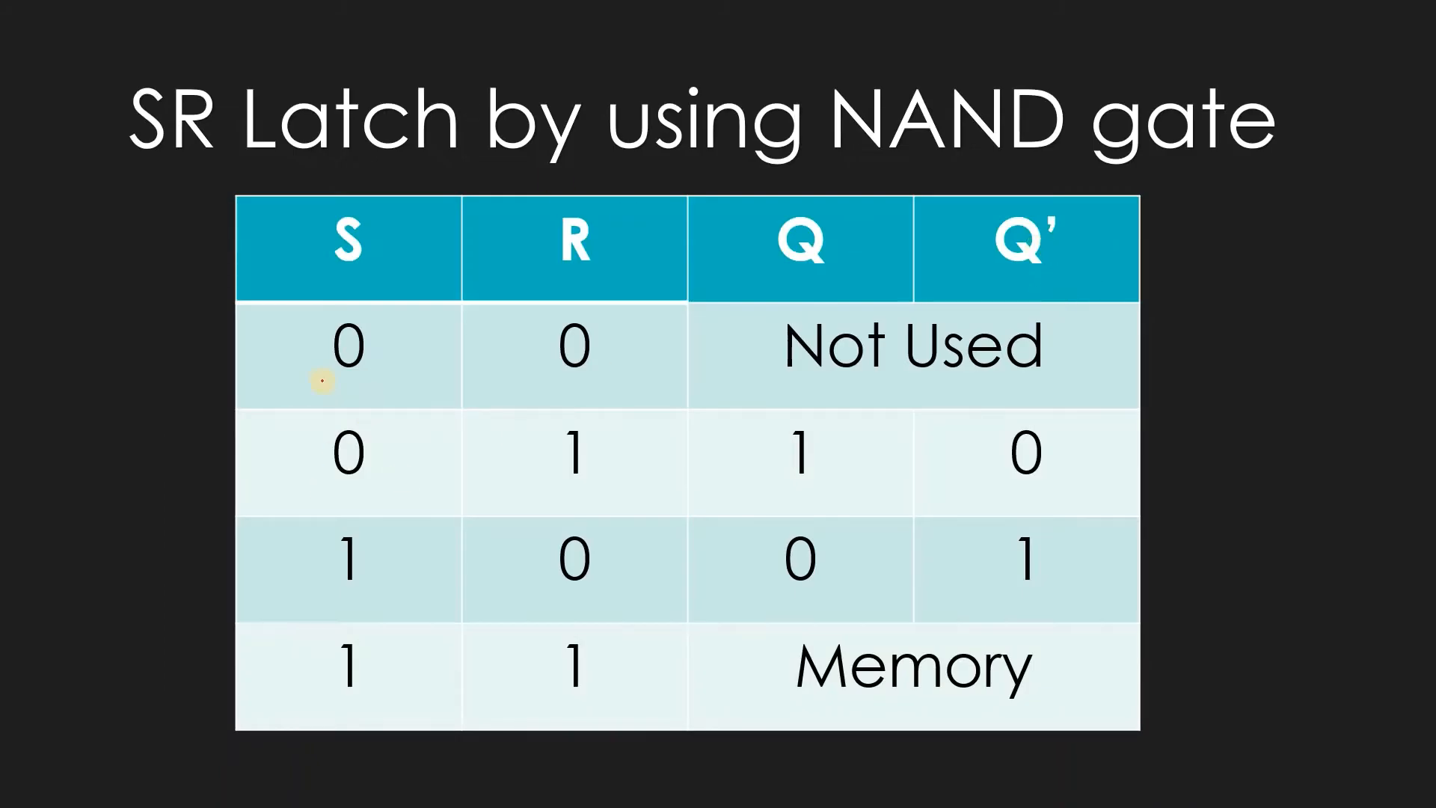
Underline the NAND table's 0 0 inputs and Not Used entry in red ink
left_click_drag(325, 382, 559, 379)
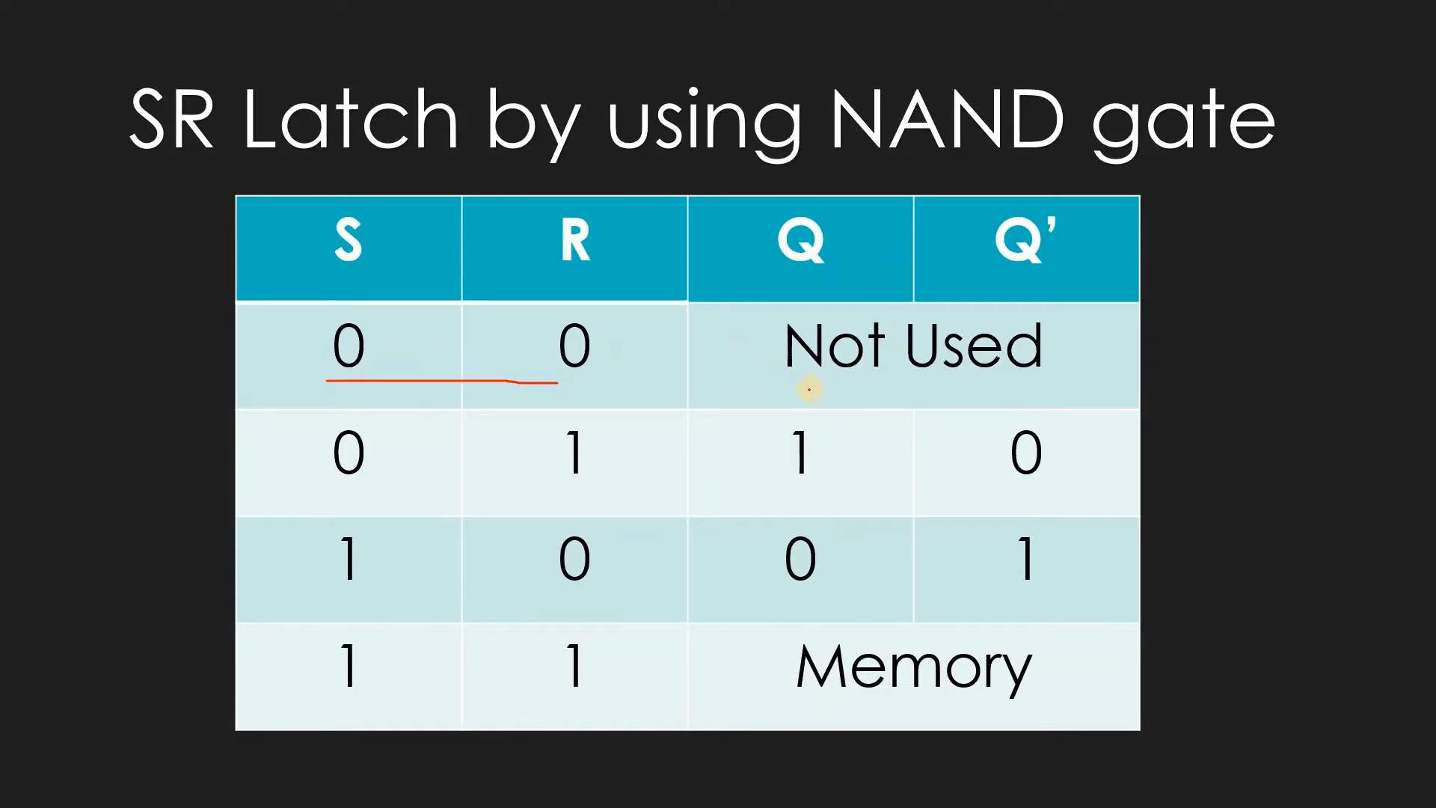
left_click_drag(806, 389, 1012, 389)
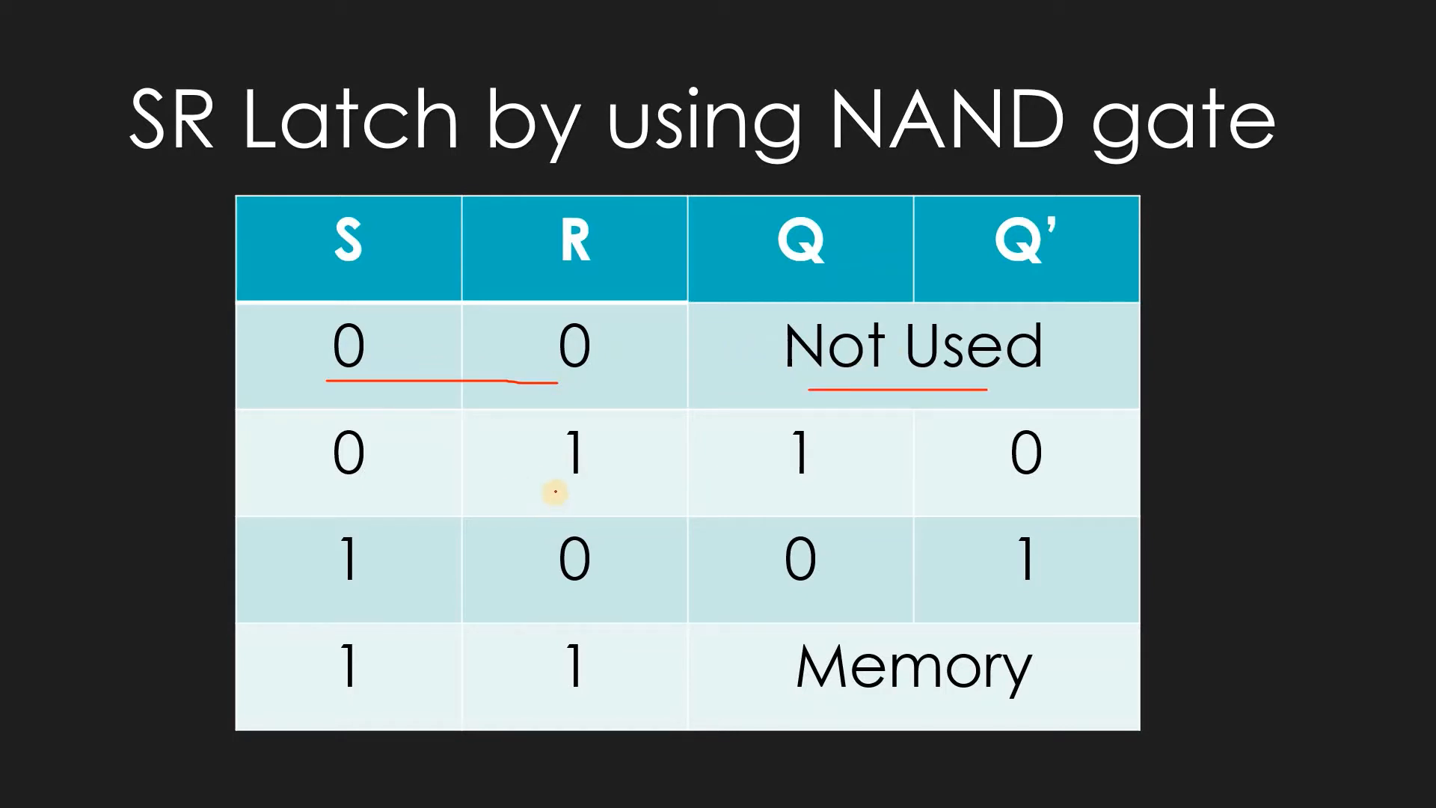
left_click_drag(550, 494, 604, 494)
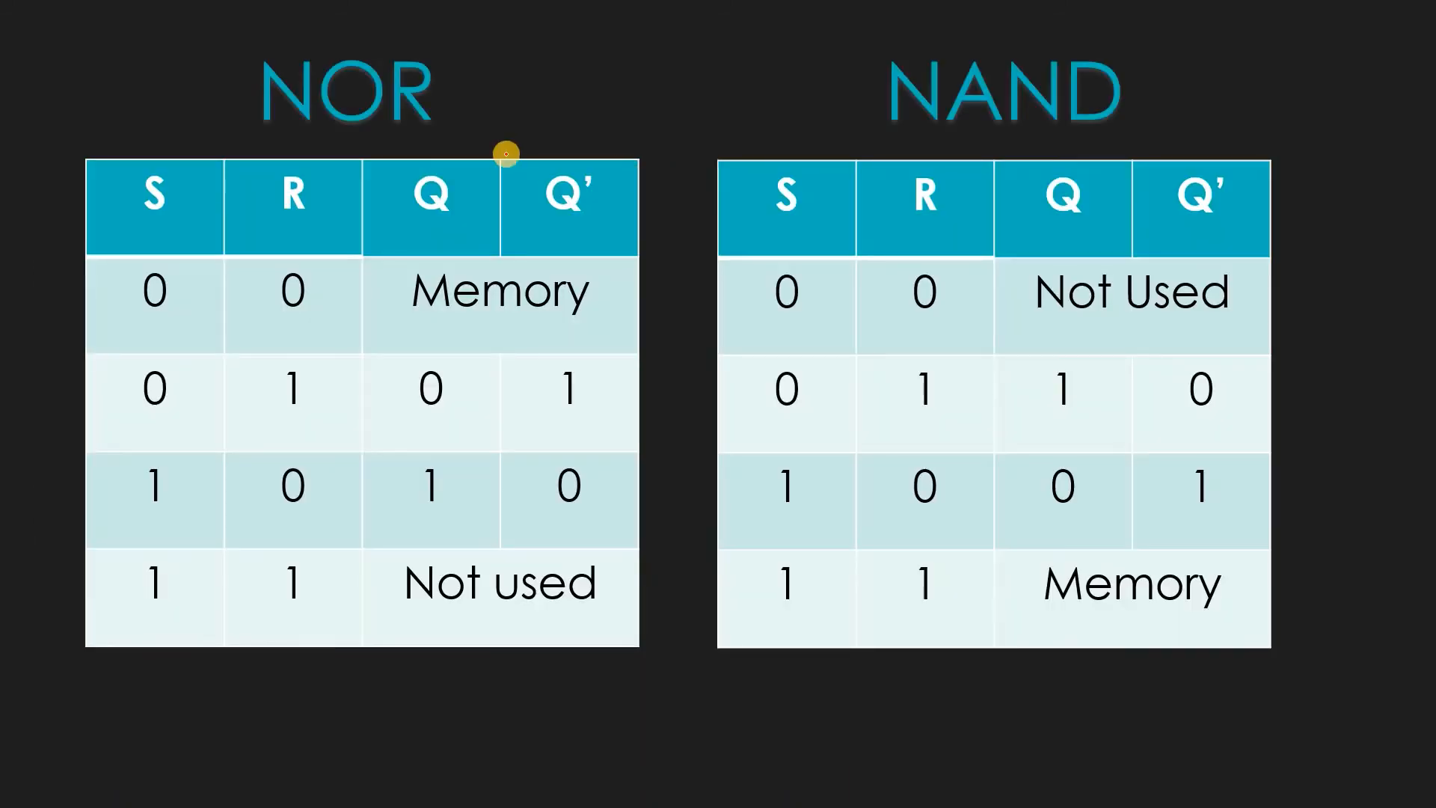
mouse_move(502, 378)
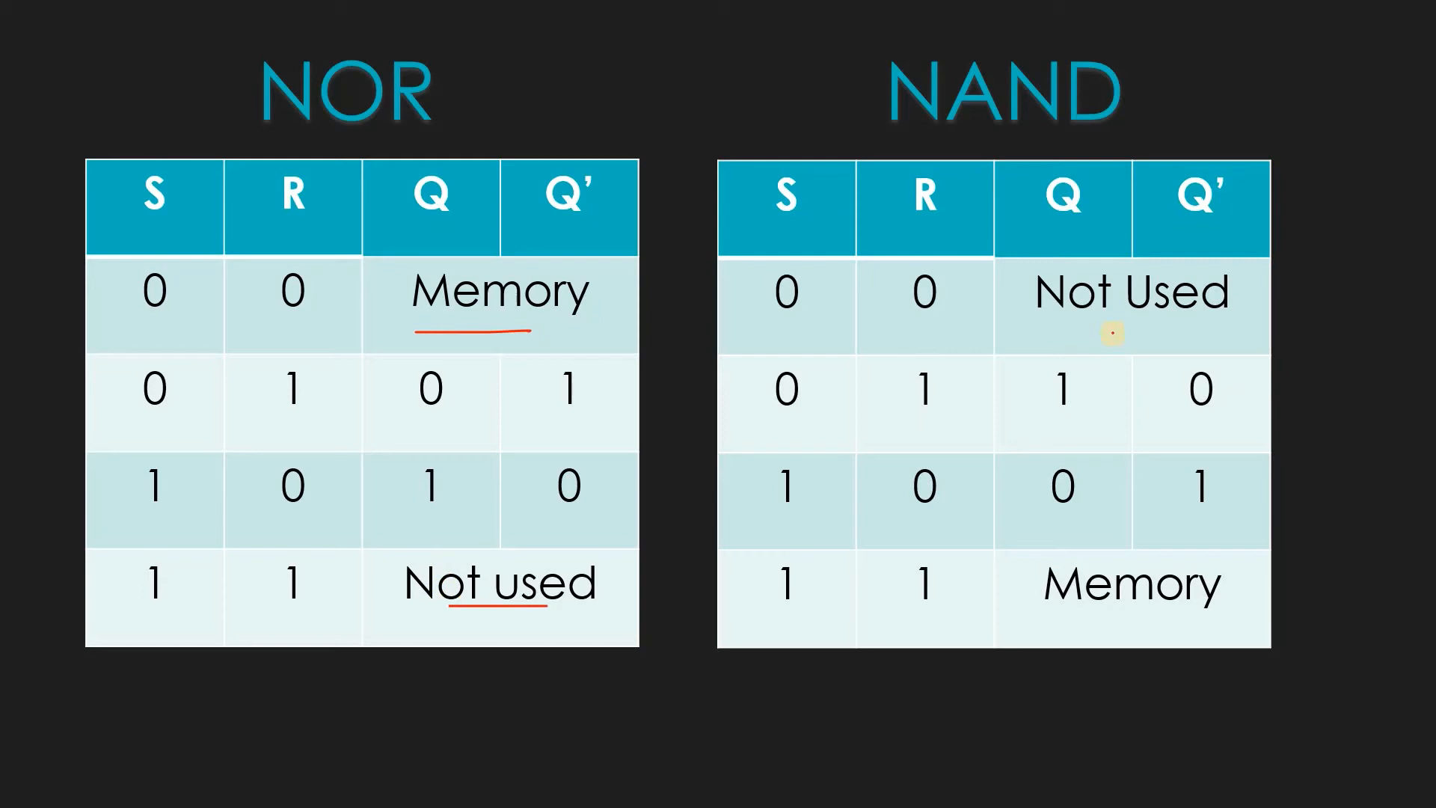
Underline Not Used and Memory in the NAND table and the NOR heading in red
left_click_drag(1090, 330, 1172, 330)
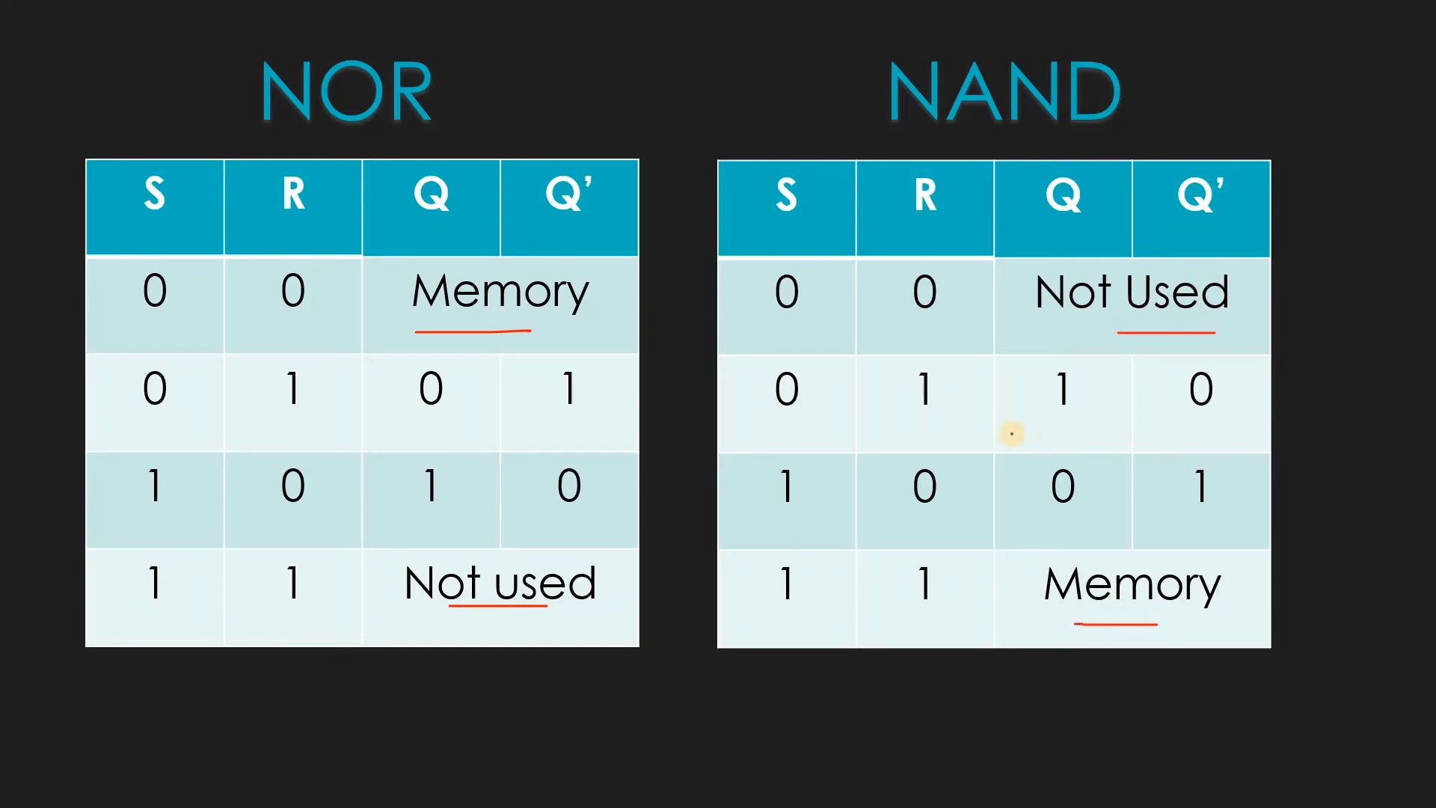
mouse_move(665, 400)
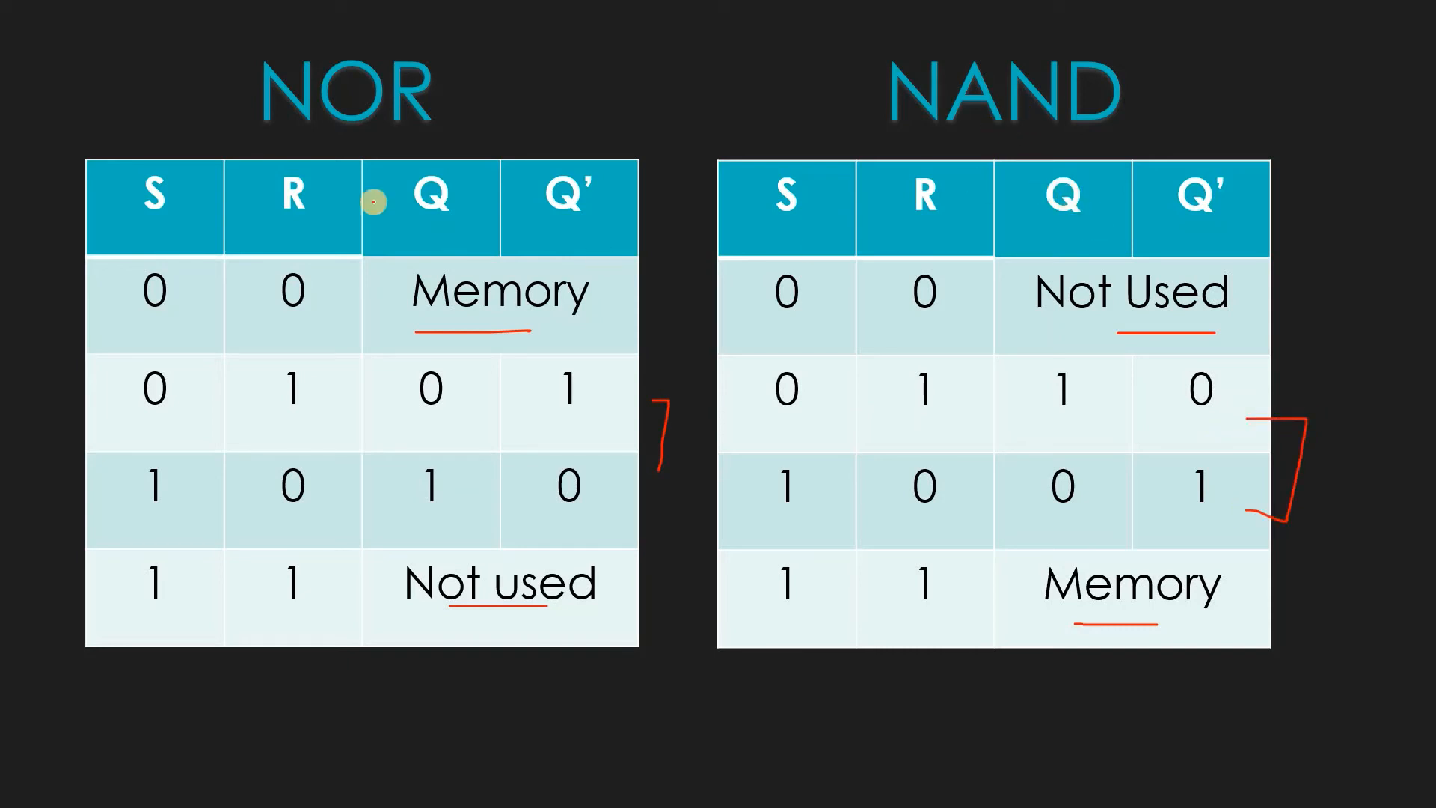
left_click_drag(274, 133, 375, 133)
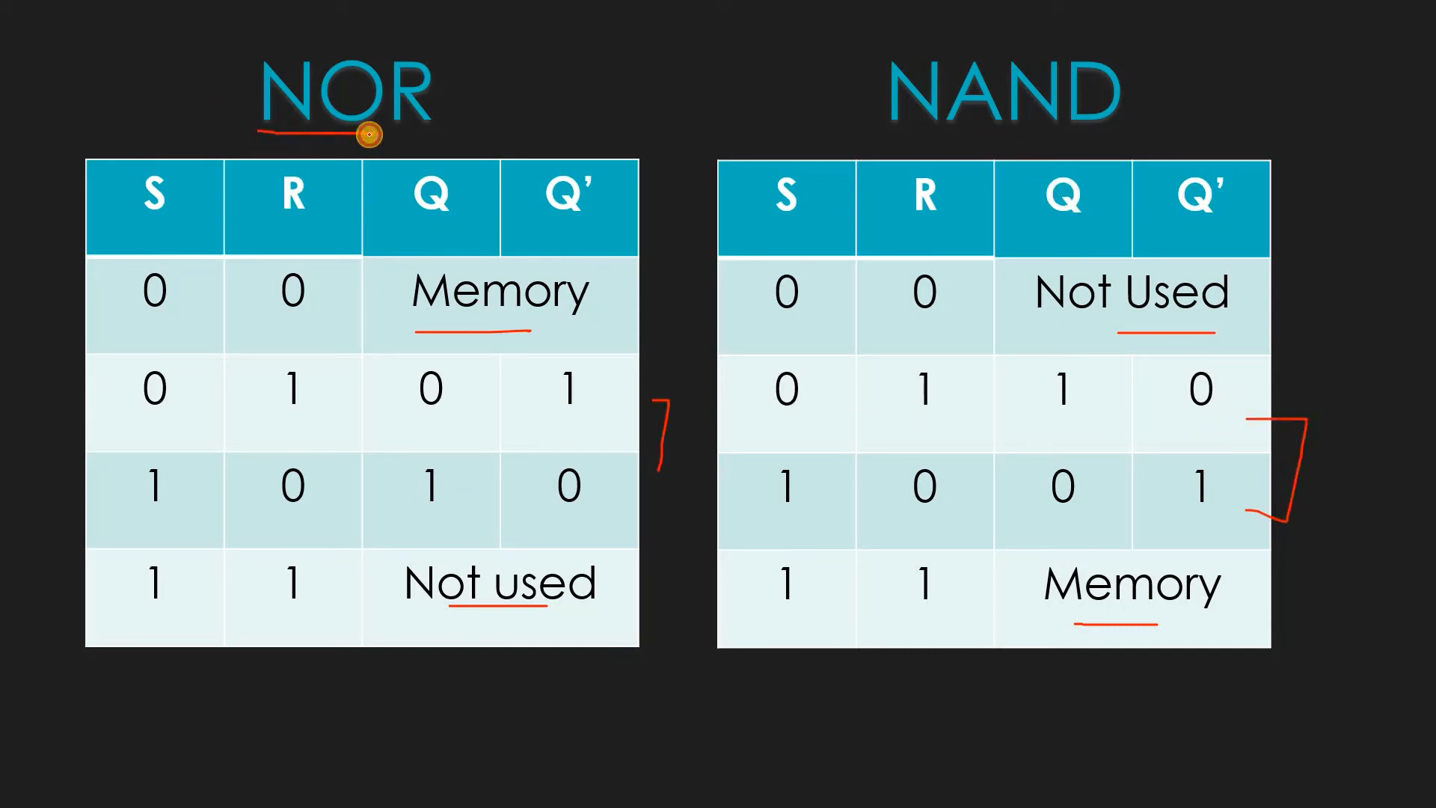